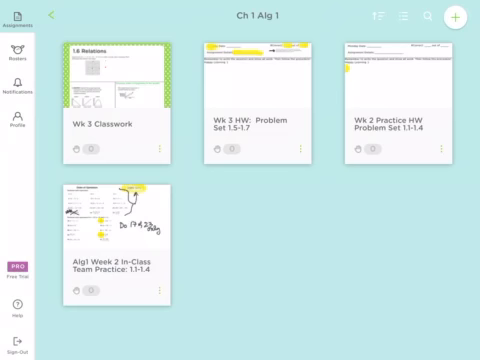
Open an assignment card from the Ch 1 Alg I class list.
left_click(116, 220)
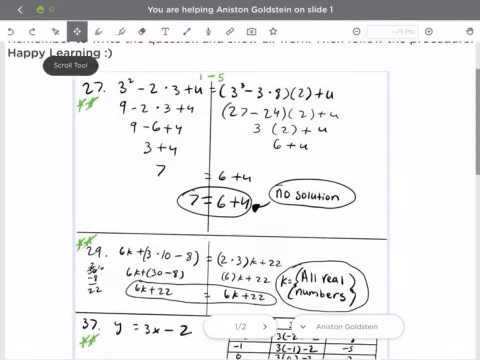
Scroll down the student's slide to review the annotated equation work.
scroll("down", 3)
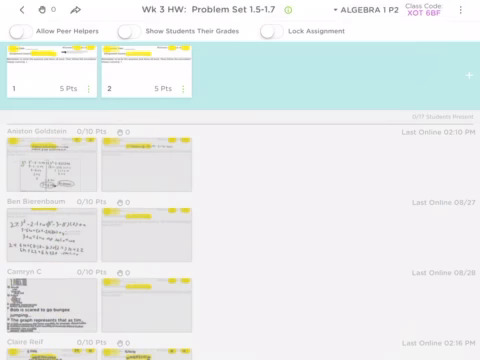
left_click(340, 12)
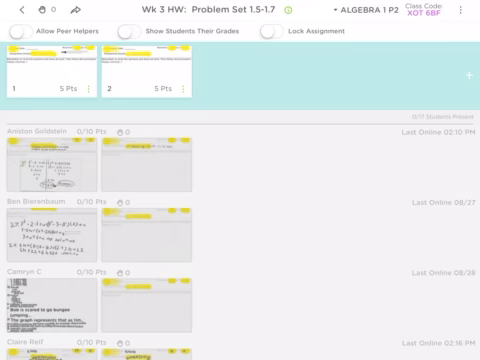
Switch to Wk 2 Practice HW Problem Set 1.1-1.4 and open its first slide for editing.
left_click(14, 14)
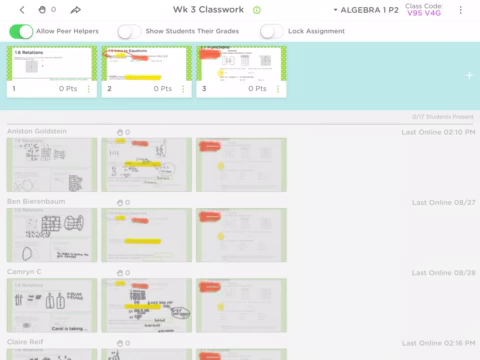
left_click(12, 14)
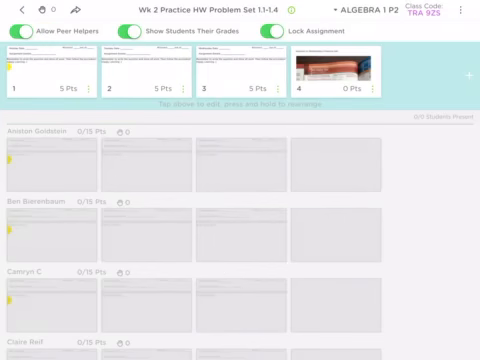
left_click(22, 68)
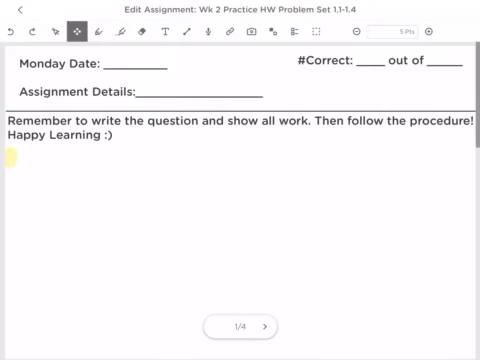